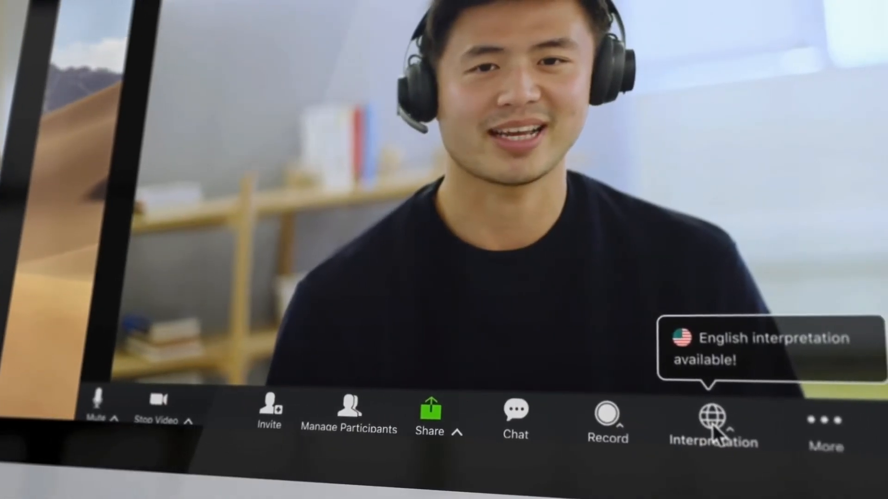
# - Switch the webinar audio to the English interpretation channel
pyautogui.click(714, 419)
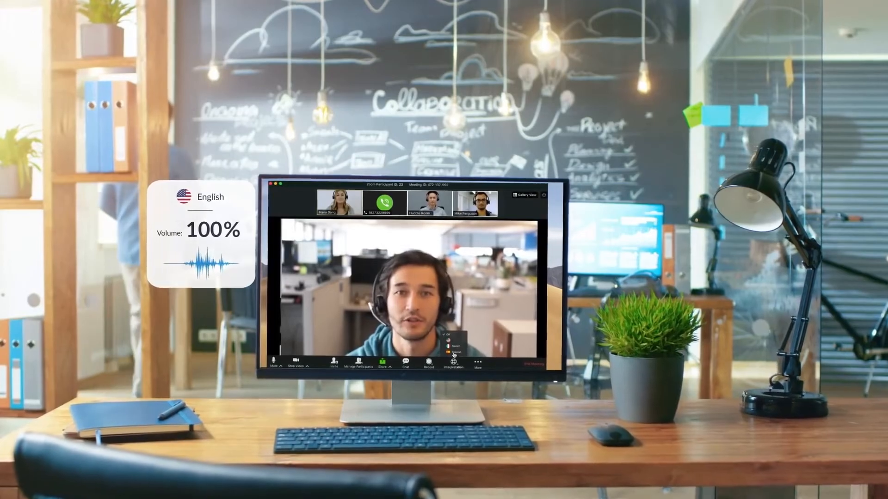
pyautogui.click(452, 359)
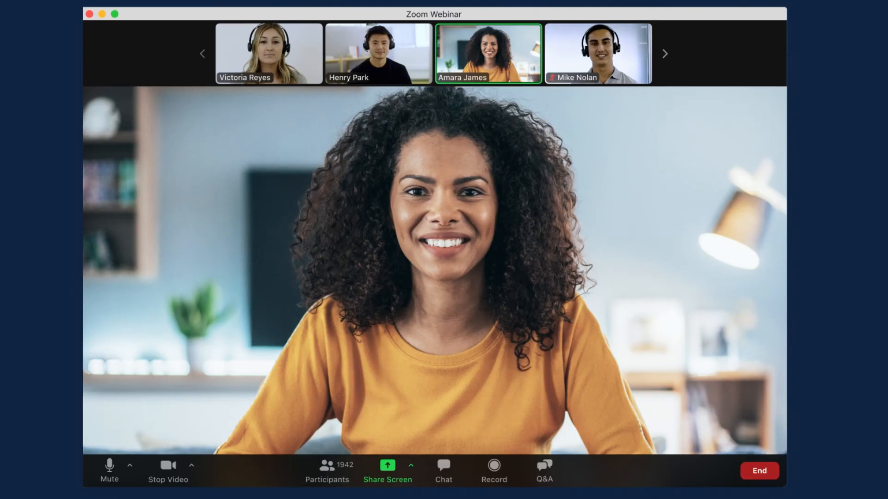
# - Open the Participants panel listing four panelists and 1,938 attendees
pyautogui.click(327, 472)
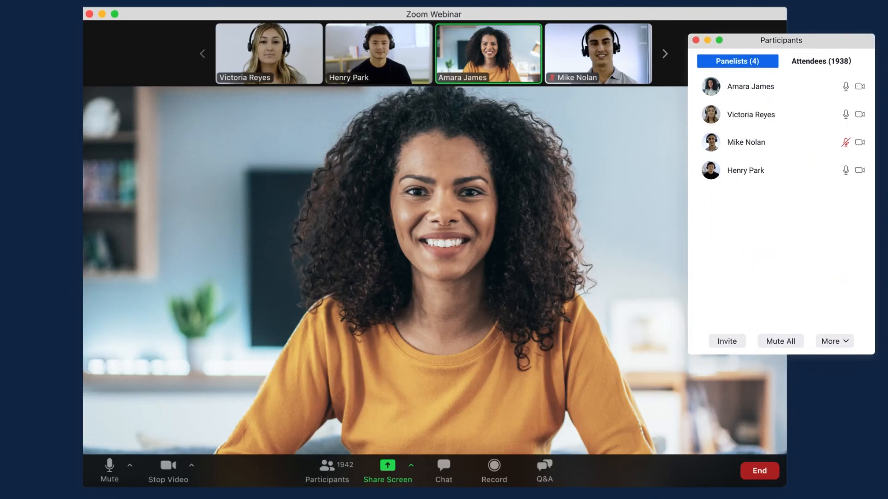